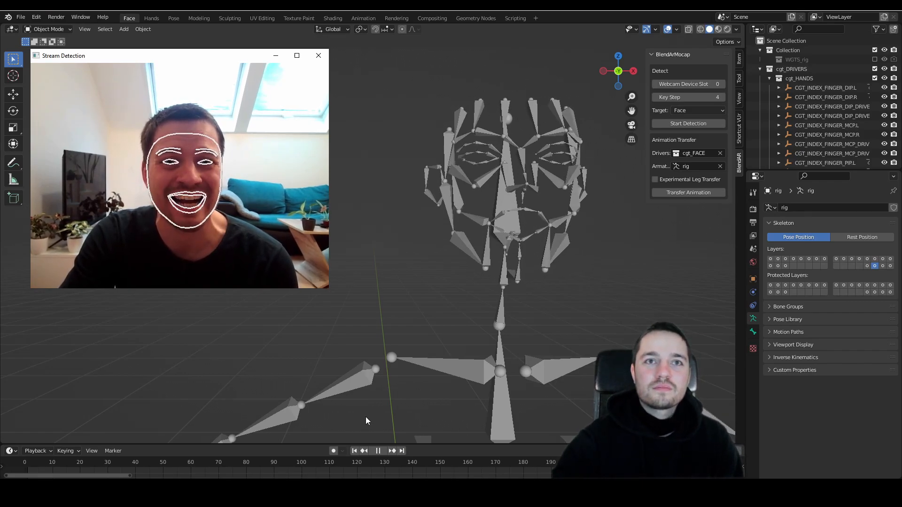
Launch Blender 3.1 from the desktop shortcut with 'Run as administrator'.
{"action": "left_click", "coordinate": [173, 18]}
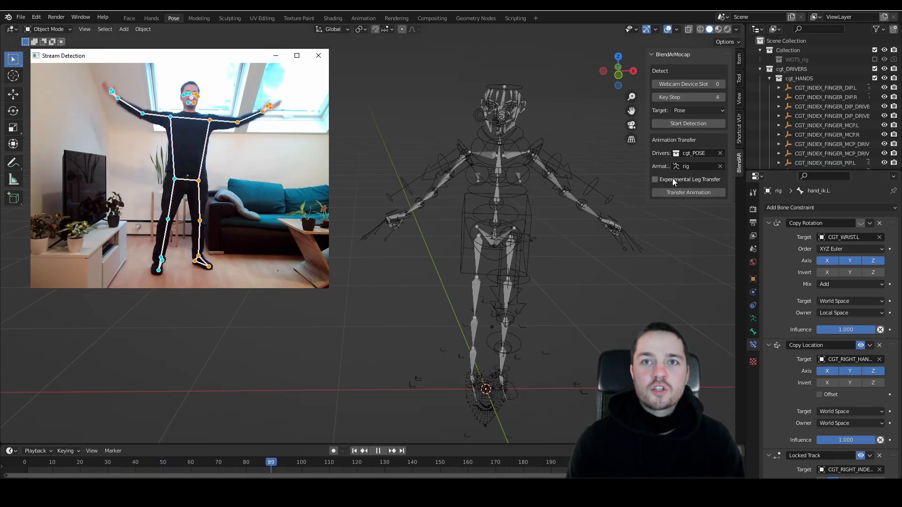
{"action": "left_click", "coordinate": [655, 178]}
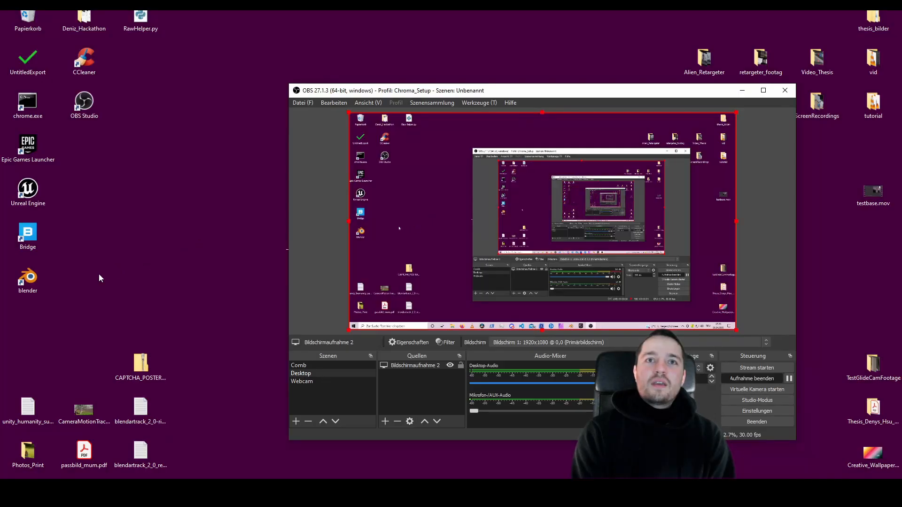
{"action": "right_click", "coordinate": [27, 279]}
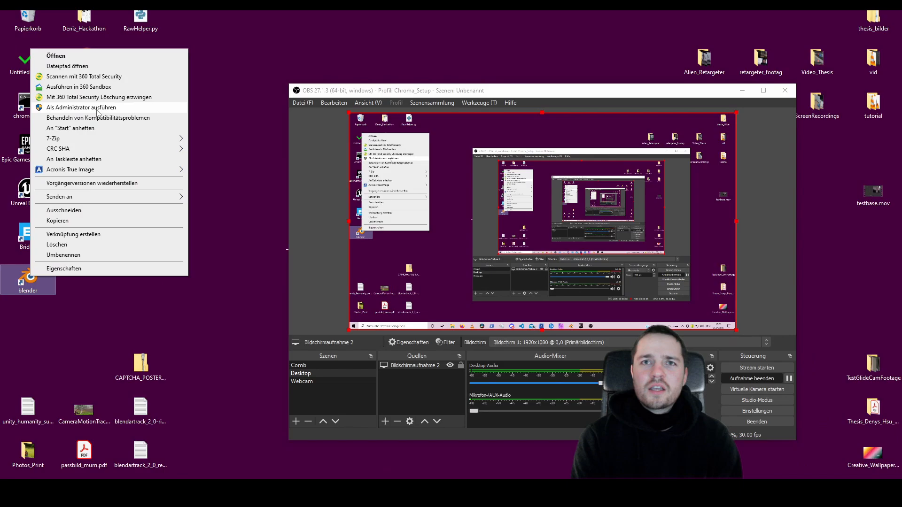
{"action": "left_click", "coordinate": [55, 56]}
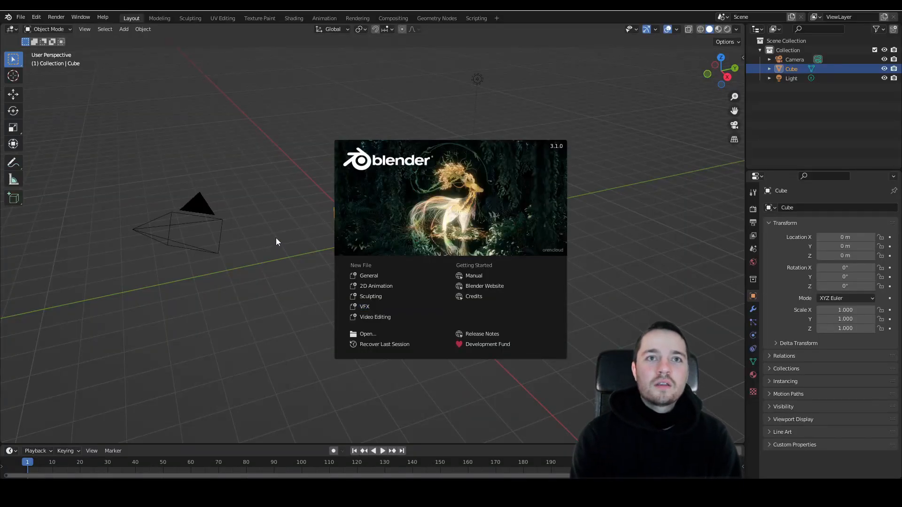
Install the BlendArMocap zip from Downloads via Preferences > Add-ons, enable it and install its dependencies.
{"action": "left_click", "coordinate": [36, 17]}
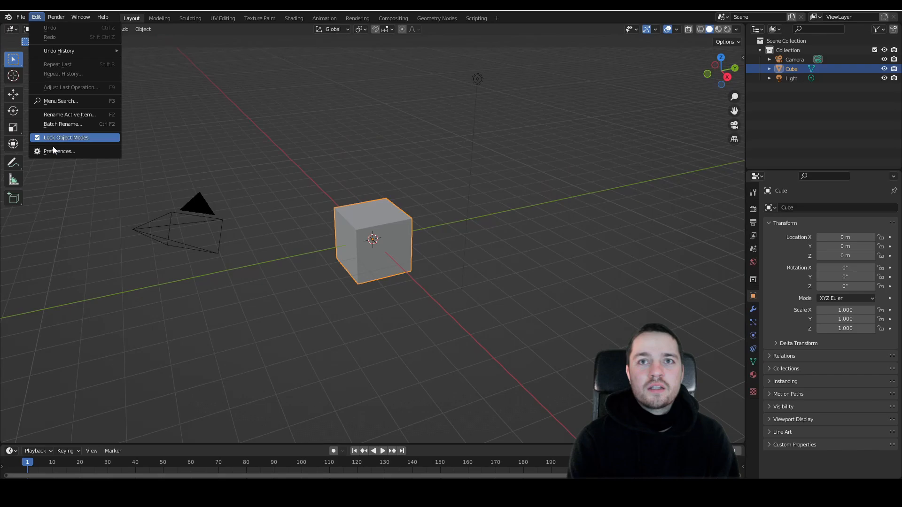
{"action": "left_click", "coordinate": [58, 150]}
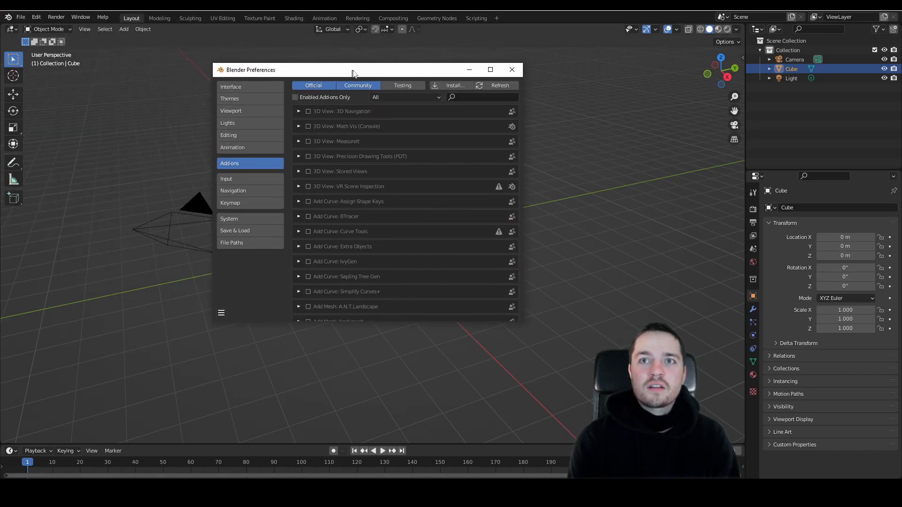
{"action": "left_click", "coordinate": [455, 86]}
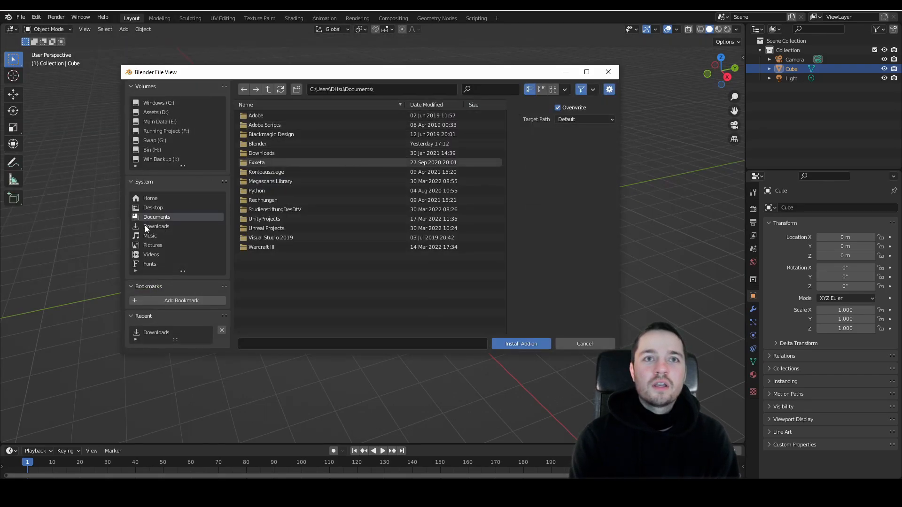
{"action": "left_click", "coordinate": [157, 226]}
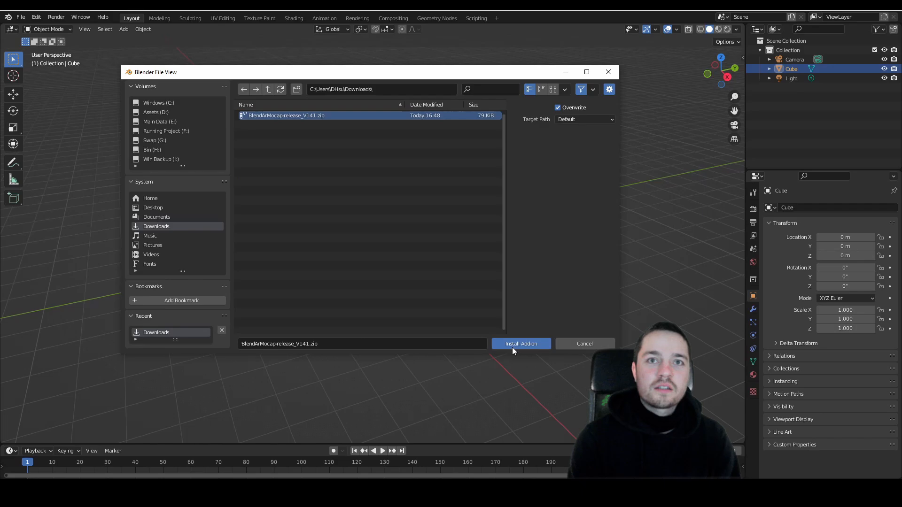
{"action": "left_click", "coordinate": [520, 344]}
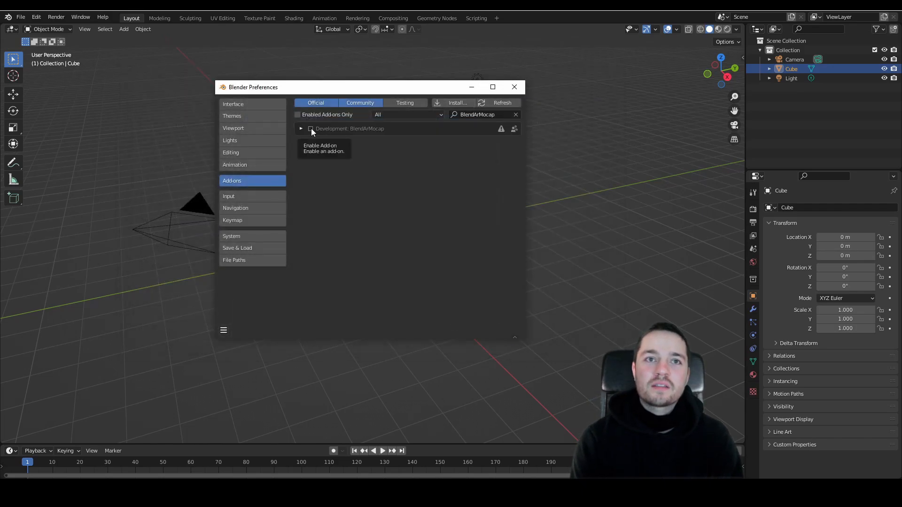
{"action": "left_click", "coordinate": [310, 128]}
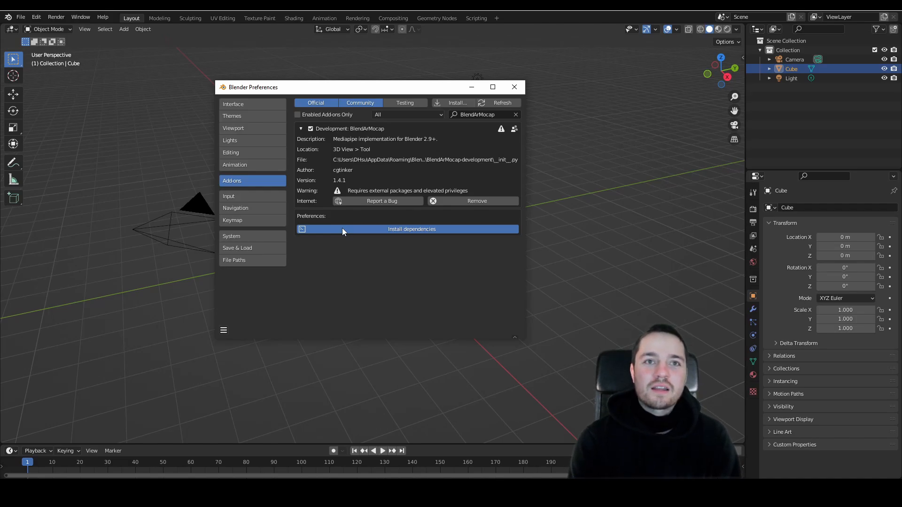
{"action": "left_click", "coordinate": [411, 230]}
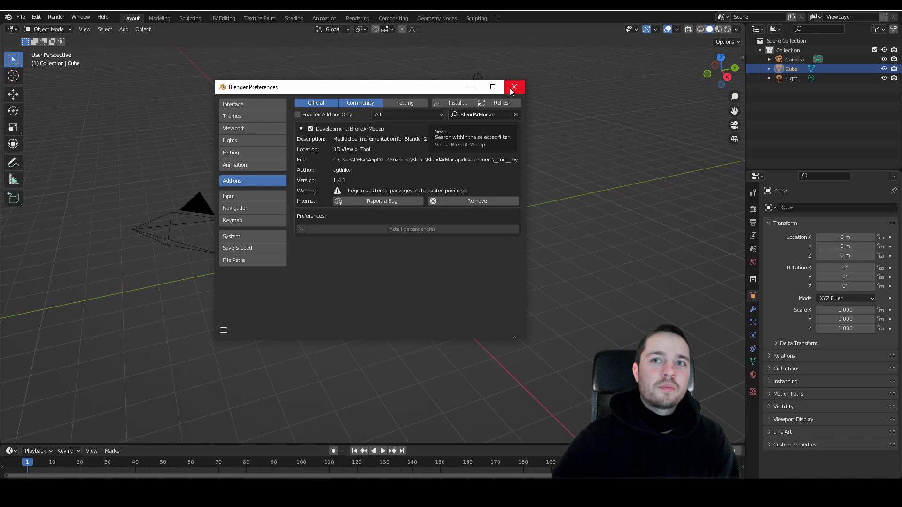
Search the add-ons for 'rig' and confirm Rigify is enabled.
{"action": "type", "text": "rigi"}
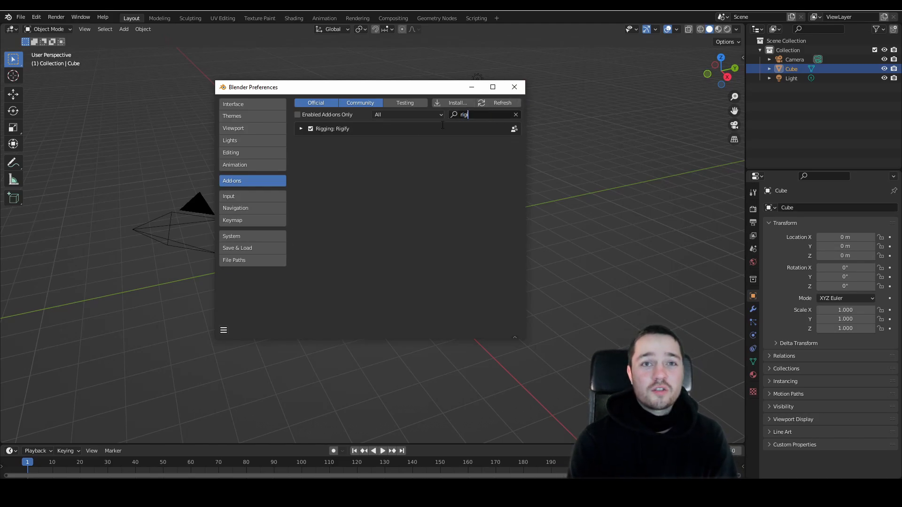
{"action": "left_click", "coordinate": [301, 129]}
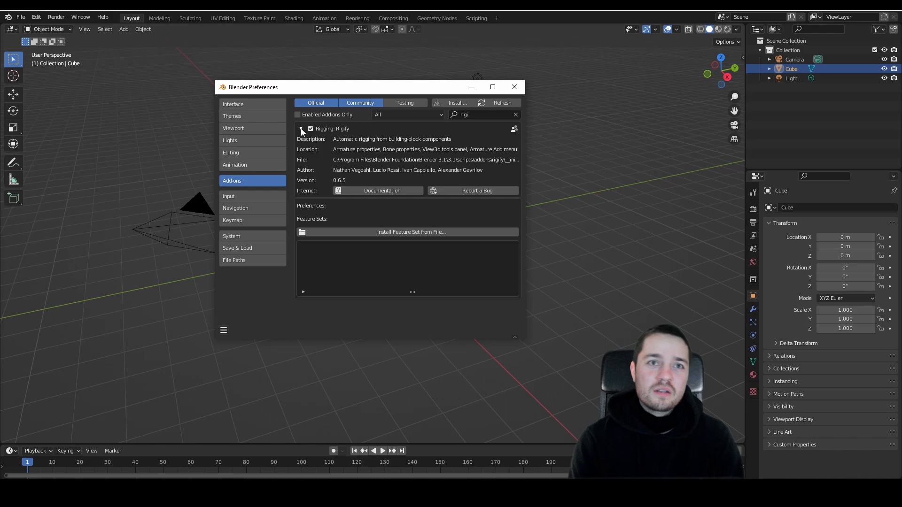
{"action": "left_click", "coordinate": [514, 87]}
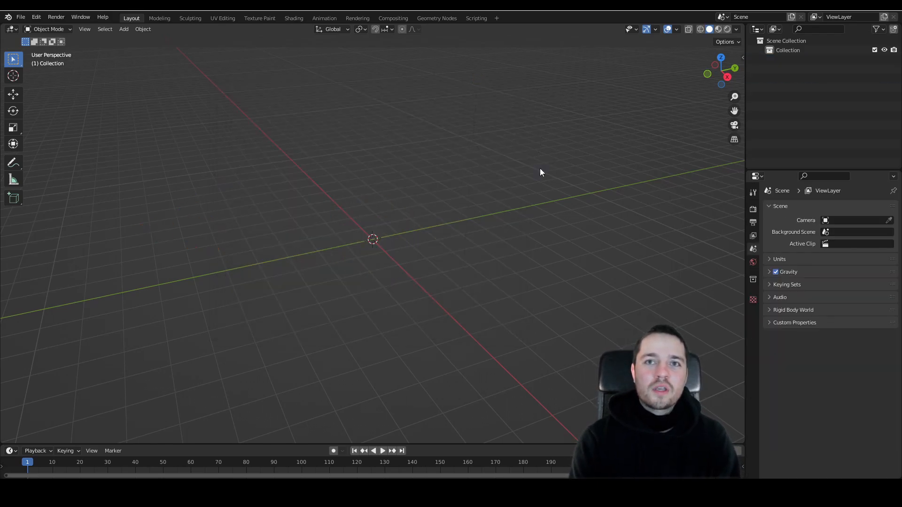
Run BlendArMocap hand detection from the webcam in the BlendAR side panel, then stop the stream.
{"action": "left_click", "coordinate": [739, 57]}
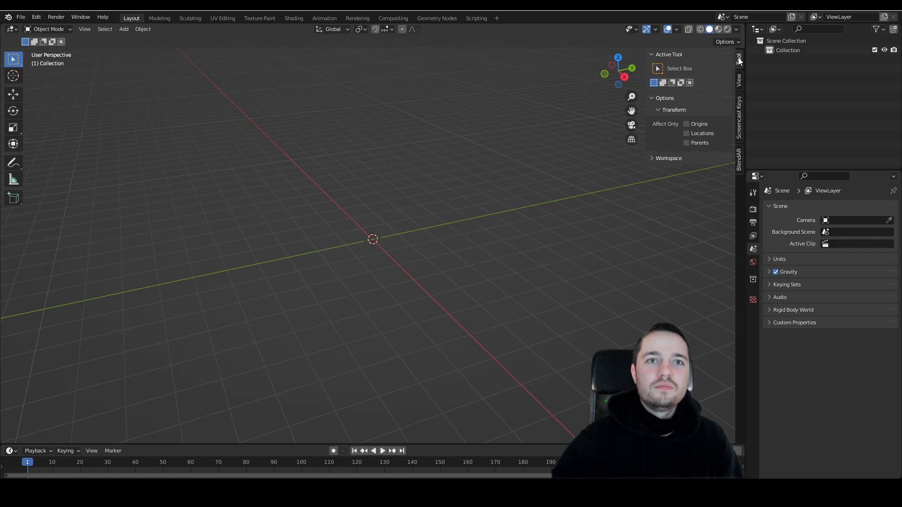
{"action": "left_click", "coordinate": [739, 57]}
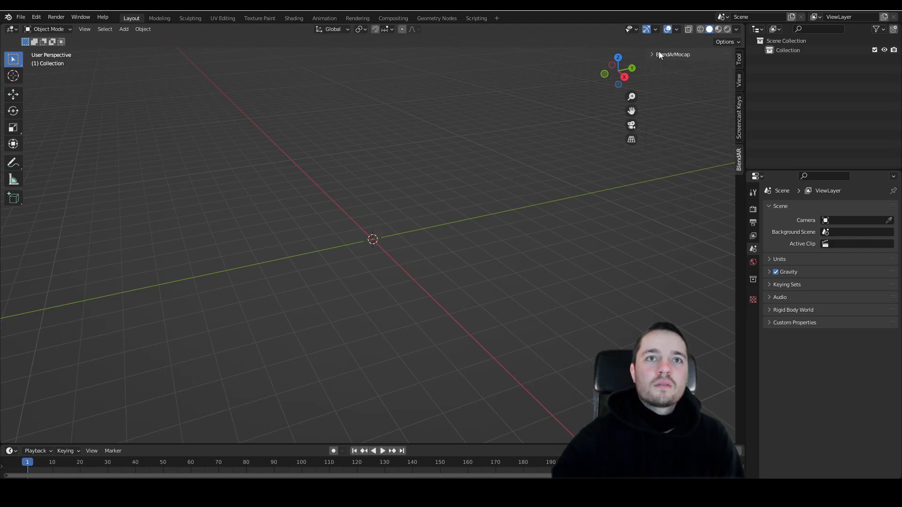
{"action": "left_click", "coordinate": [652, 54]}
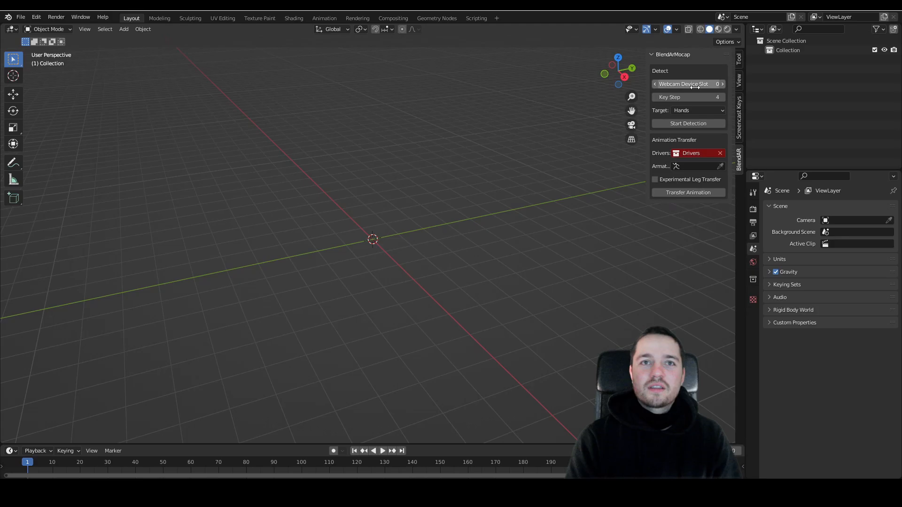
{"action": "mouse_move", "coordinate": [688, 97]}
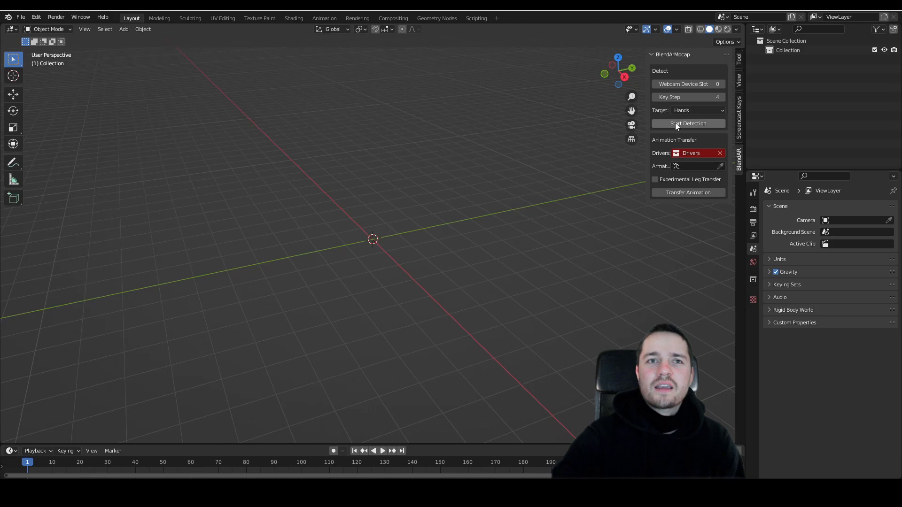
{"action": "mouse_move", "coordinate": [688, 123]}
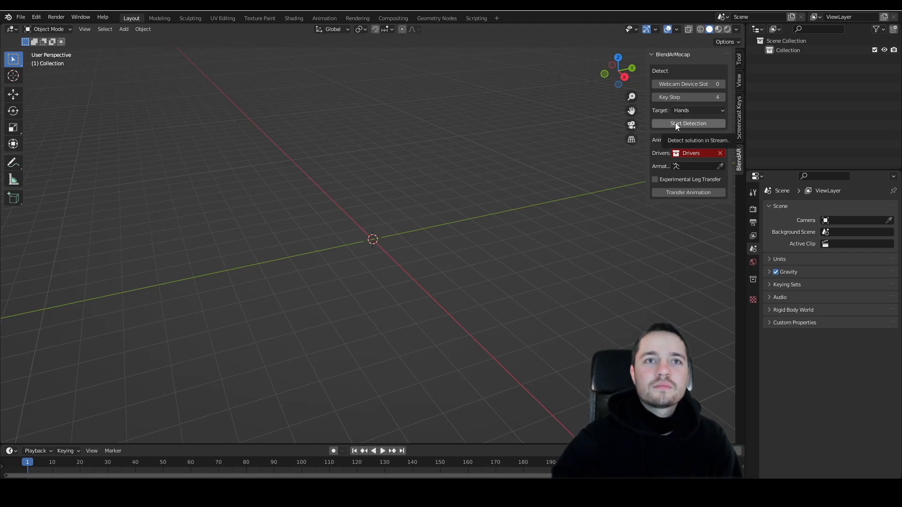
{"action": "left_click", "coordinate": [688, 123]}
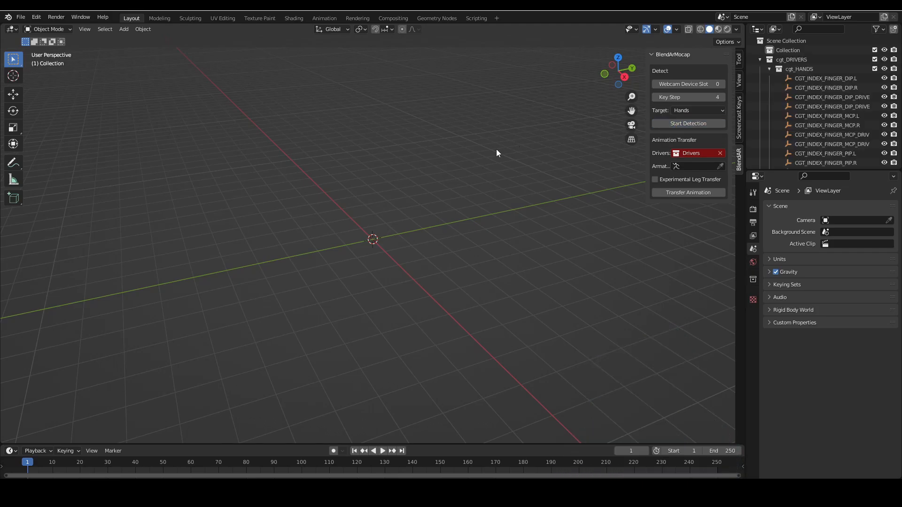
{"action": "left_click", "coordinate": [687, 123]}
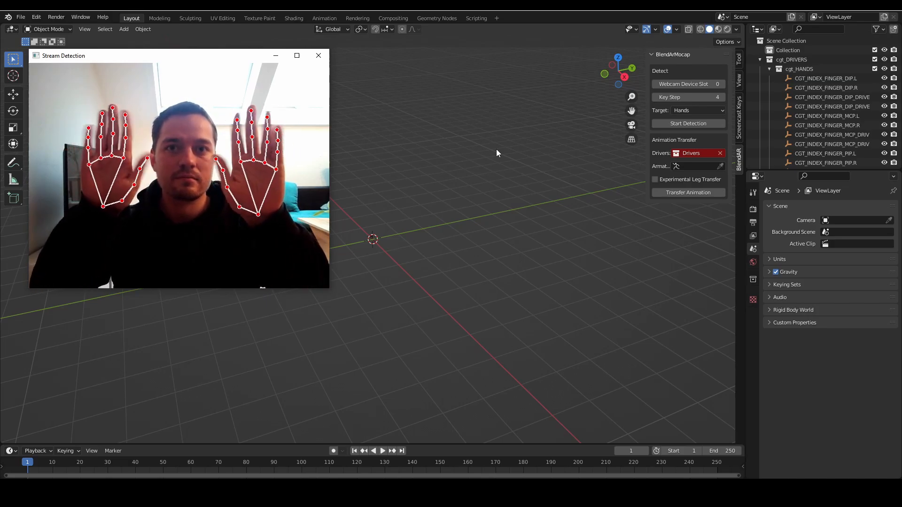
{"action": "left_click", "coordinate": [319, 55]}
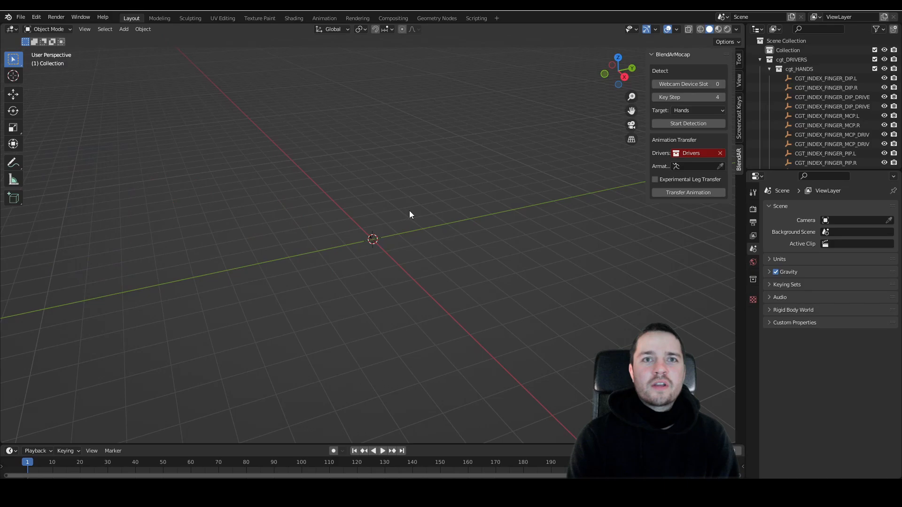
Add a human metarig, generate its Rigify rig and set the rig's Display As to Textured.
{"action": "key", "text": "shift+a"}
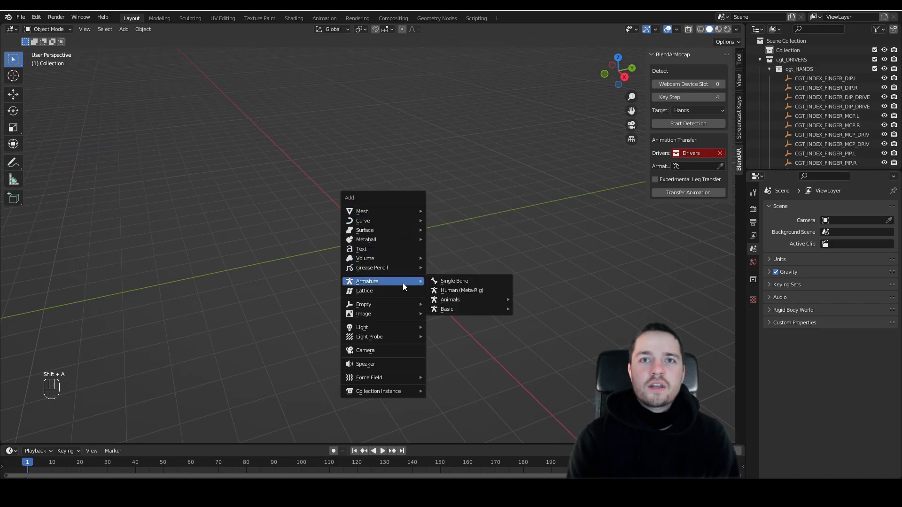
{"action": "left_click", "coordinate": [461, 290]}
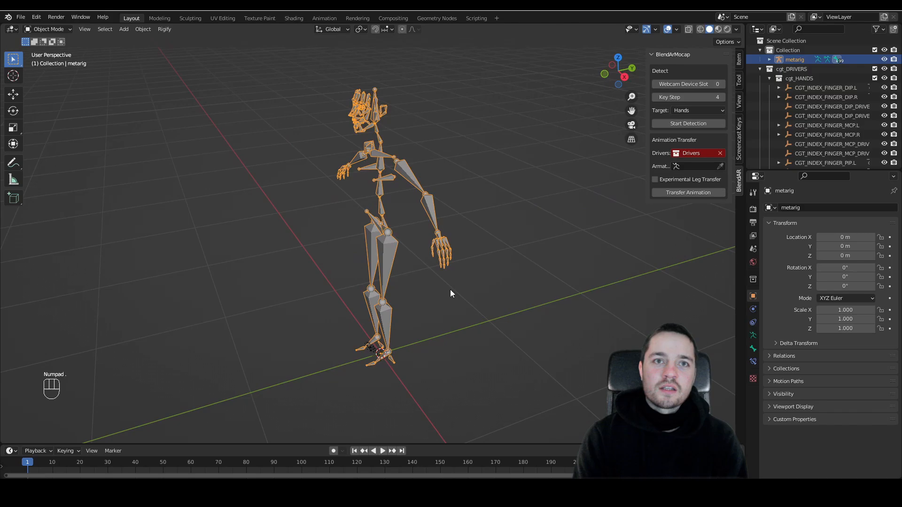
{"action": "mouse_move", "coordinate": [557, 376]}
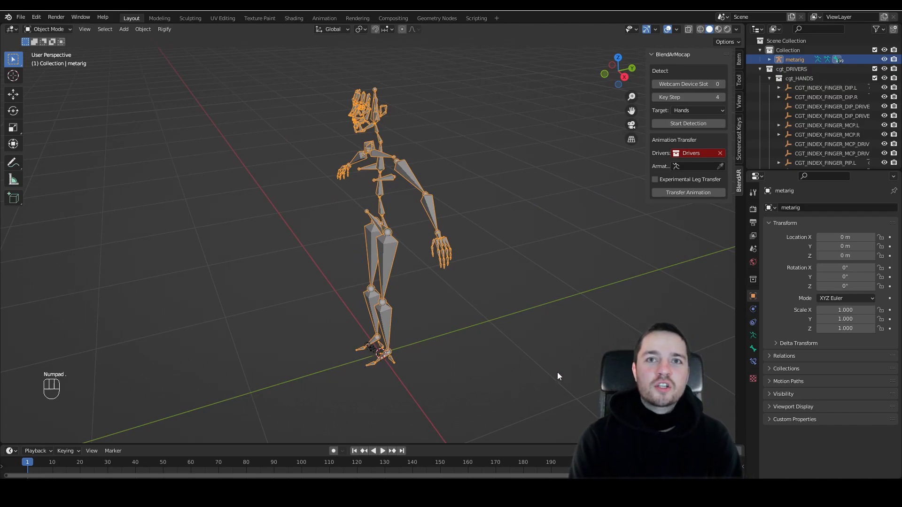
{"action": "left_click", "coordinate": [753, 349]}
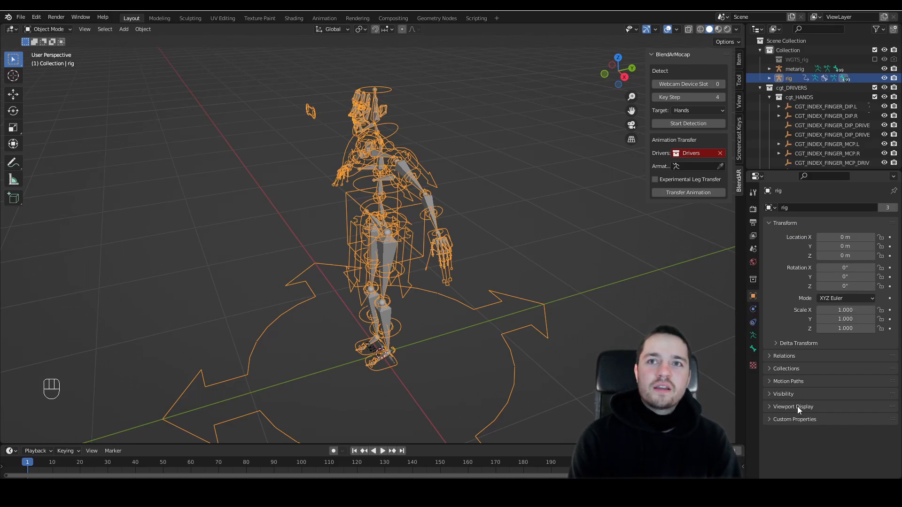
{"action": "left_click", "coordinate": [850, 444]}
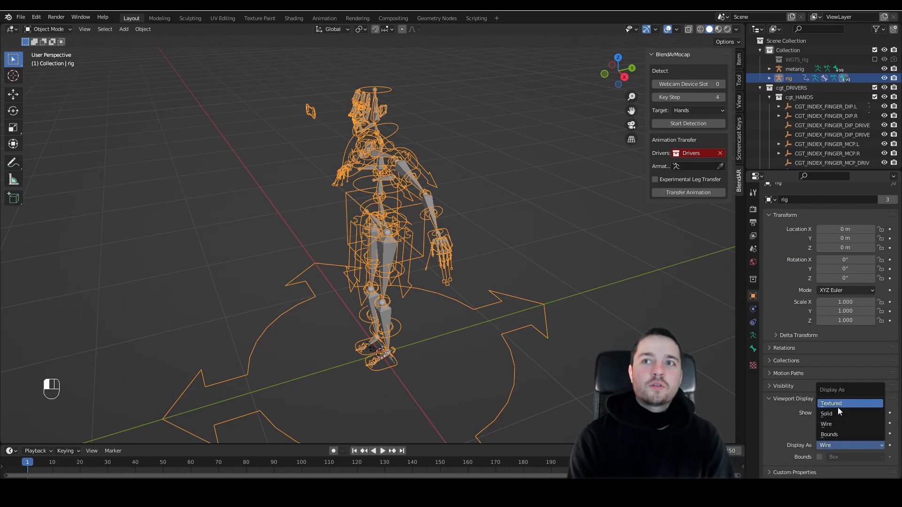
{"action": "left_click", "coordinate": [830, 403]}
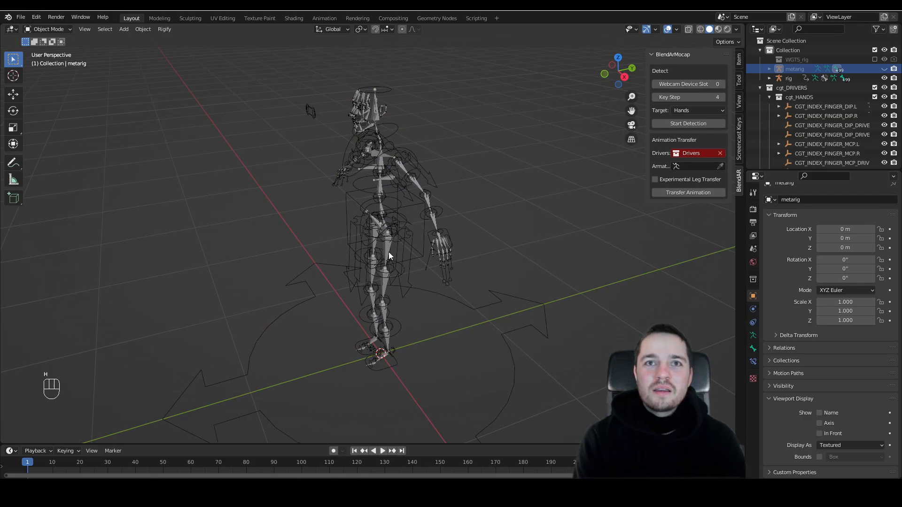
Set Drivers to cgt_HANDS and Armature to rig, then play and stop the hand animation.
{"action": "left_click", "coordinate": [690, 154]}
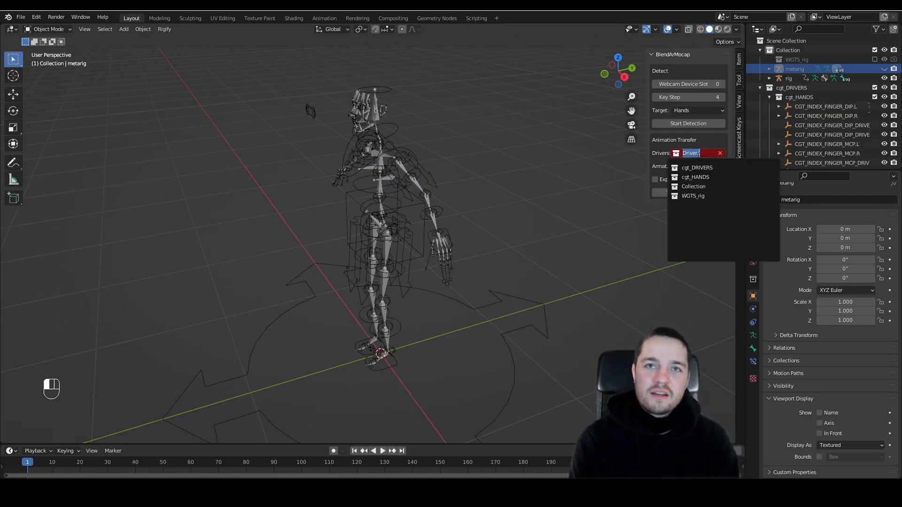
{"action": "left_click", "coordinate": [695, 176]}
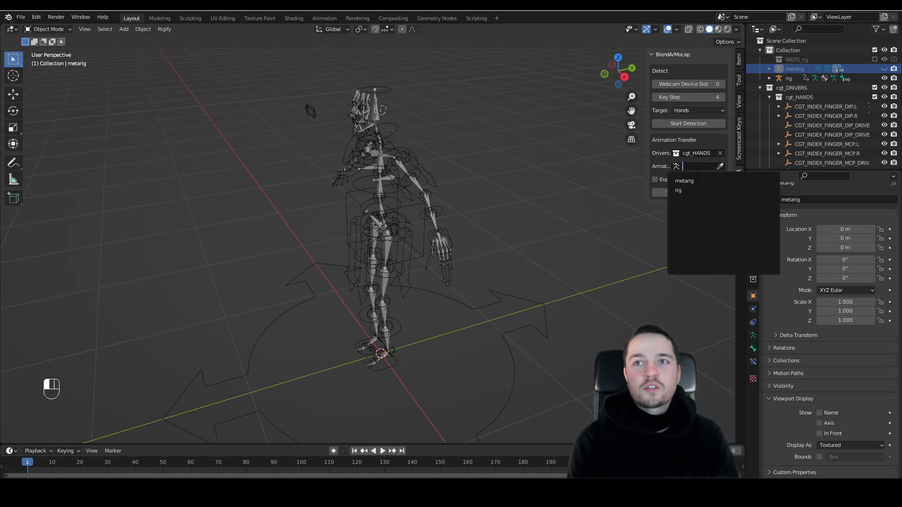
{"action": "left_click", "coordinate": [679, 191]}
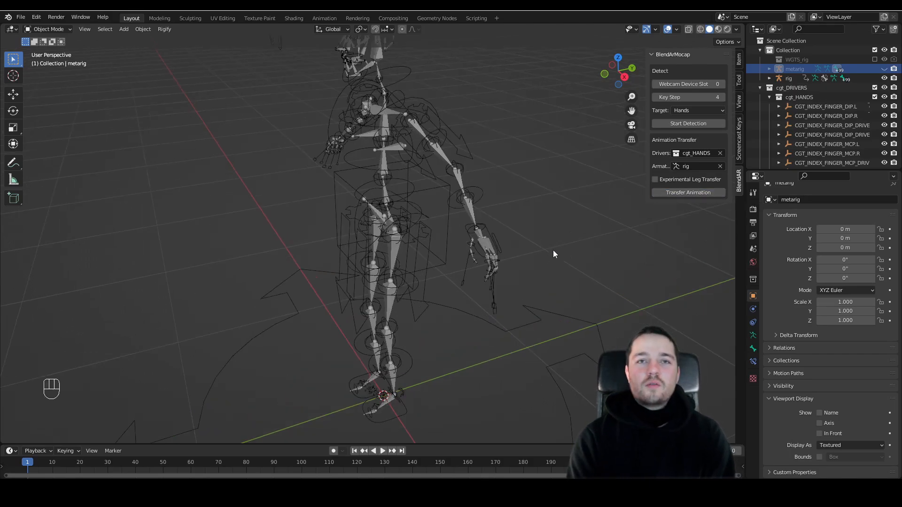
{"action": "key", "text": "space"}
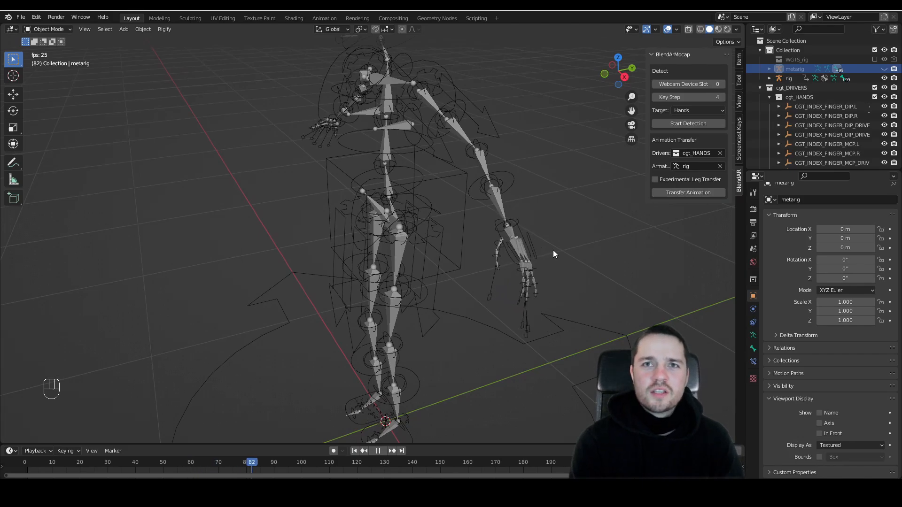
{"action": "key", "text": "space"}
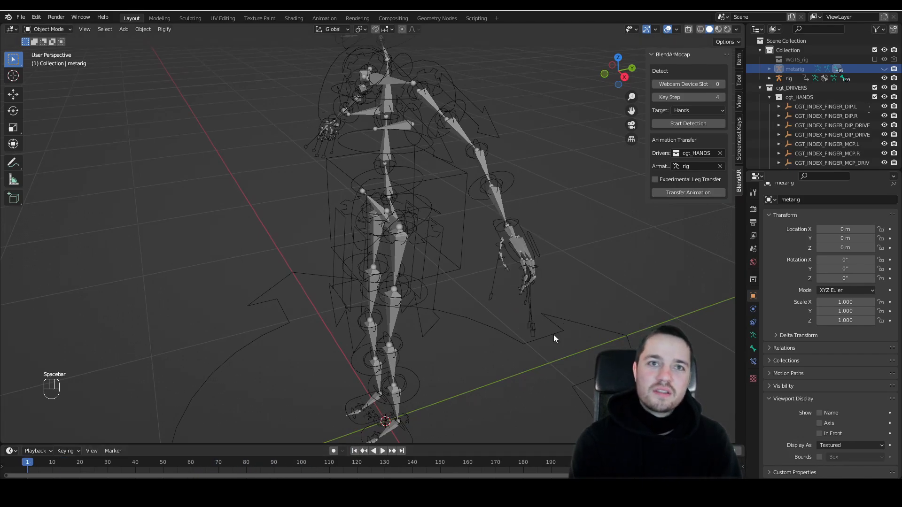
Run face detection with Target set to Face and transfer the cgt_FACE drivers onto the rig.
{"action": "left_click", "coordinate": [698, 110]}
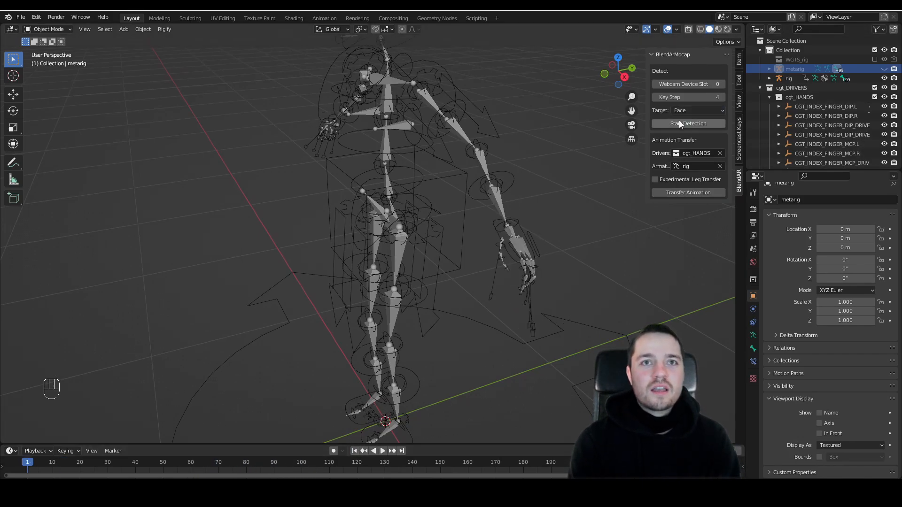
{"action": "left_click", "coordinate": [688, 123]}
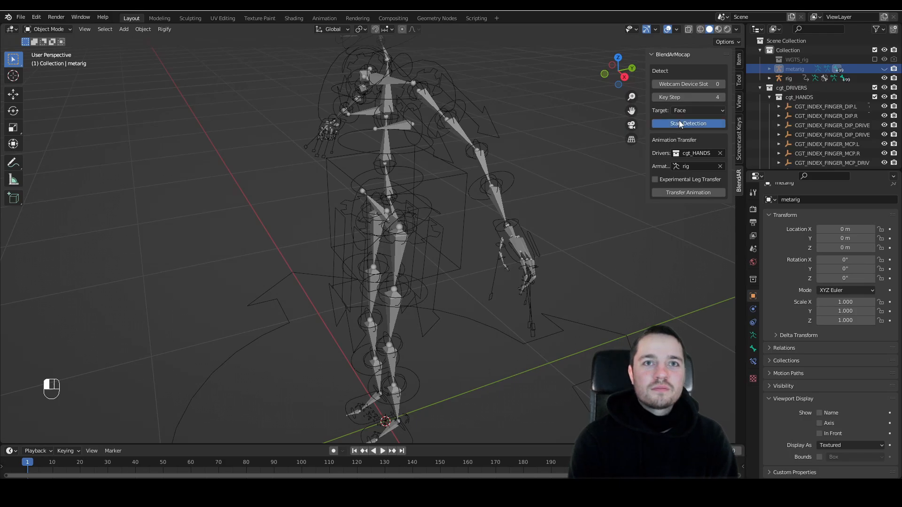
{"action": "left_click", "coordinate": [688, 123]}
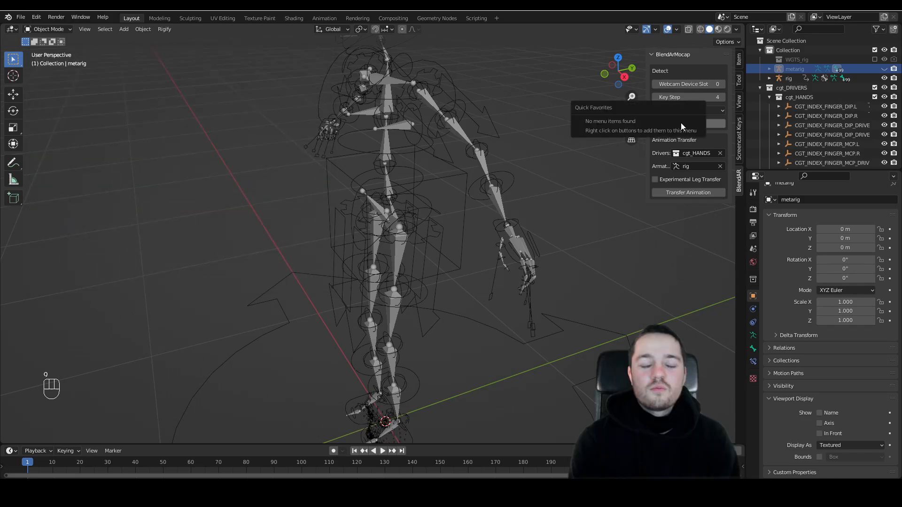
{"action": "left_click", "coordinate": [696, 153]}
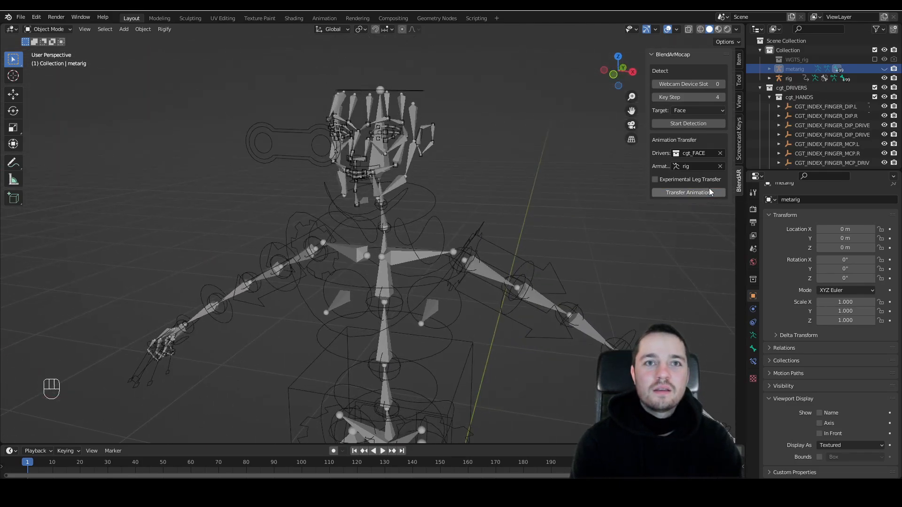
{"action": "key", "text": "space"}
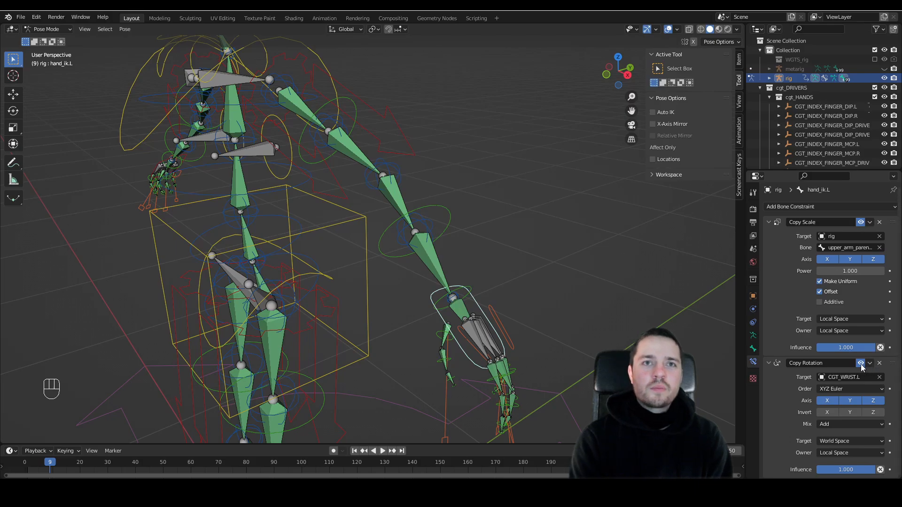
Disable hand_ik.L's Copy Rotation constraint, return to Object Mode and set Target to Pose.
{"action": "left_click", "coordinate": [46, 29]}
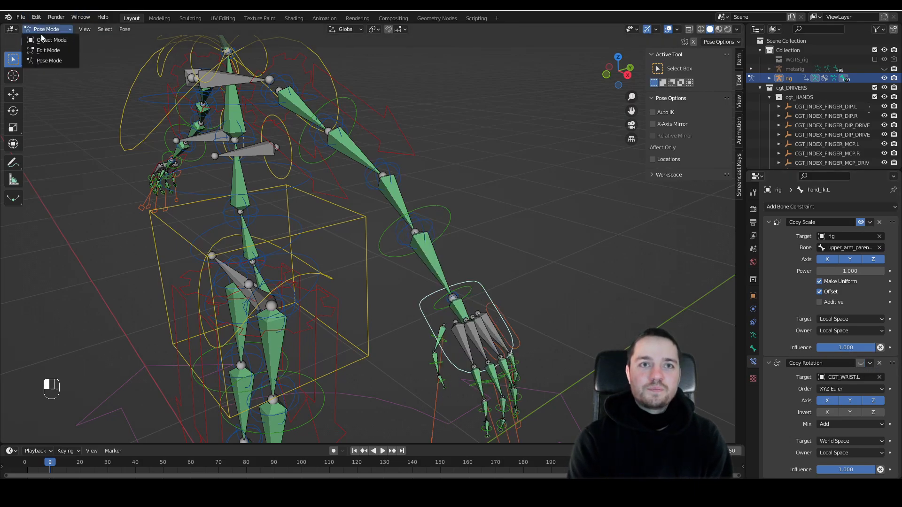
{"action": "left_click", "coordinate": [51, 39]}
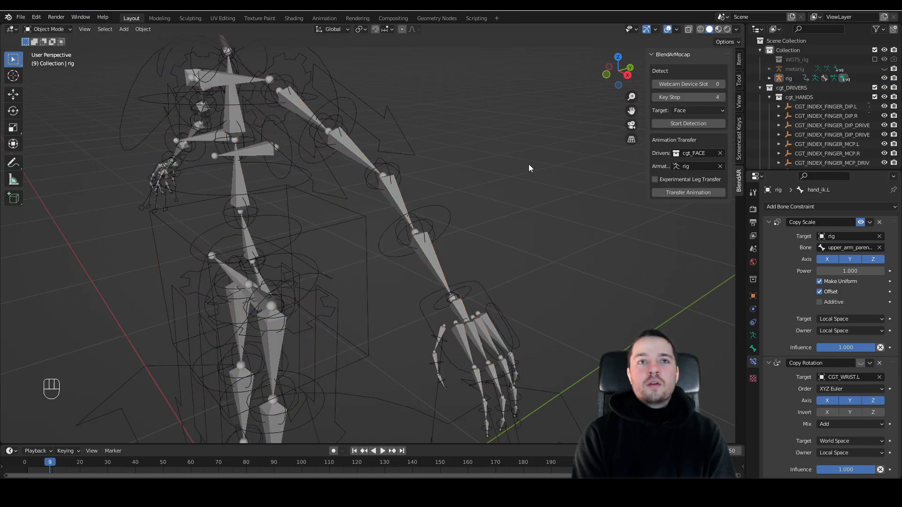
{"action": "key", "text": "space"}
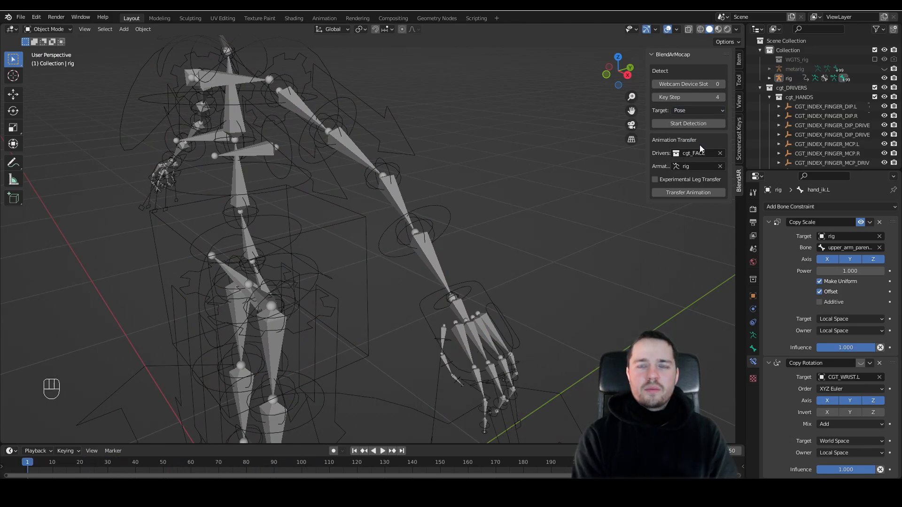
Run pose detection with Key Step 8 and transfer the cgt_POSE drivers onto the rig.
{"action": "left_click", "coordinate": [687, 97]}
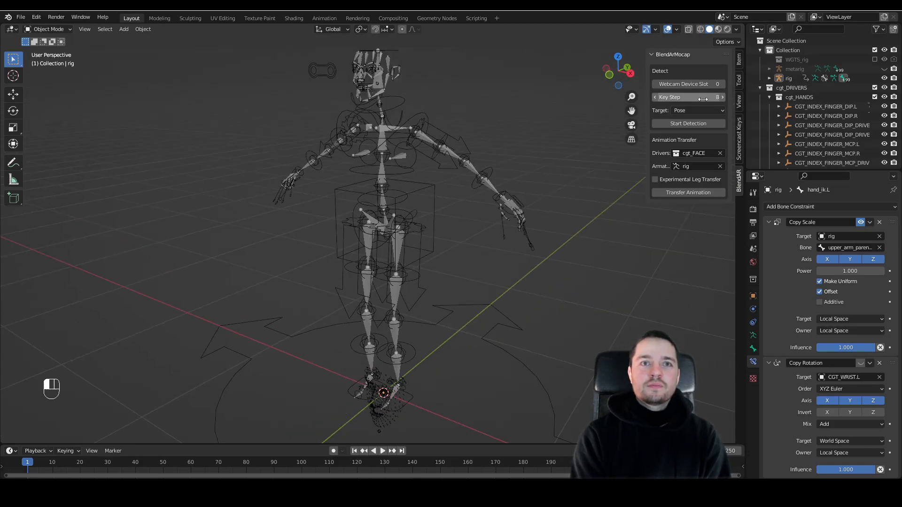
{"action": "left_click", "coordinate": [688, 123]}
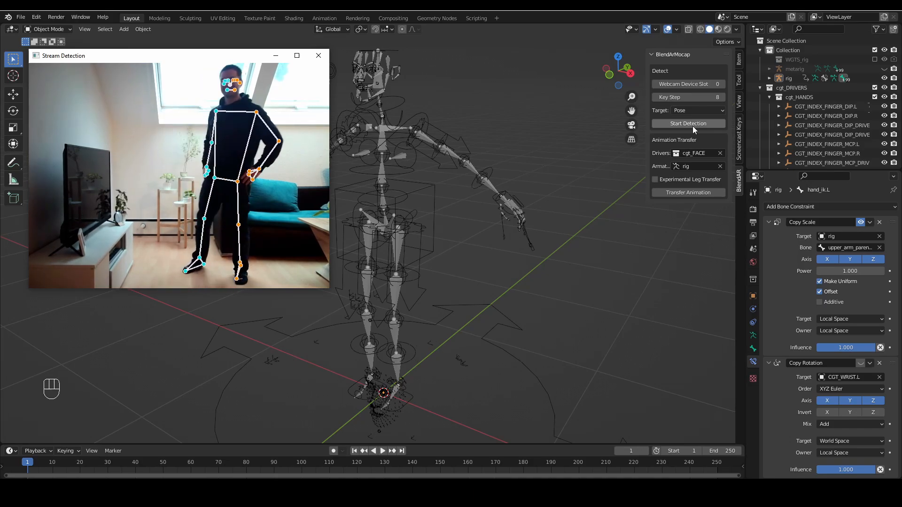
{"action": "left_click", "coordinate": [693, 153]}
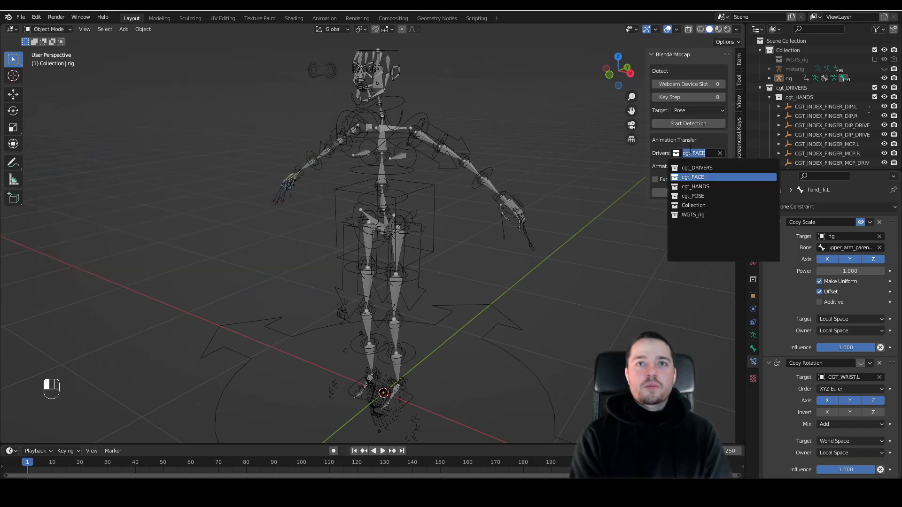
{"action": "left_click", "coordinate": [693, 195]}
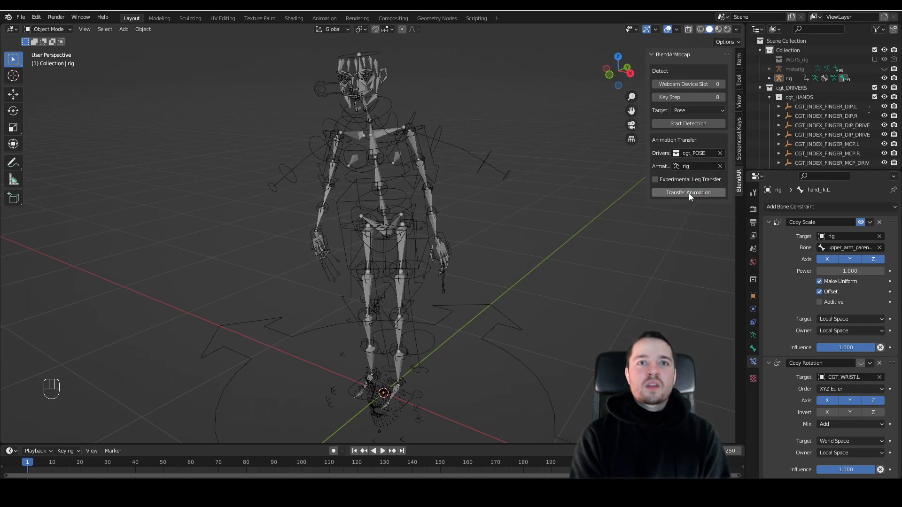
{"action": "key", "text": "space"}
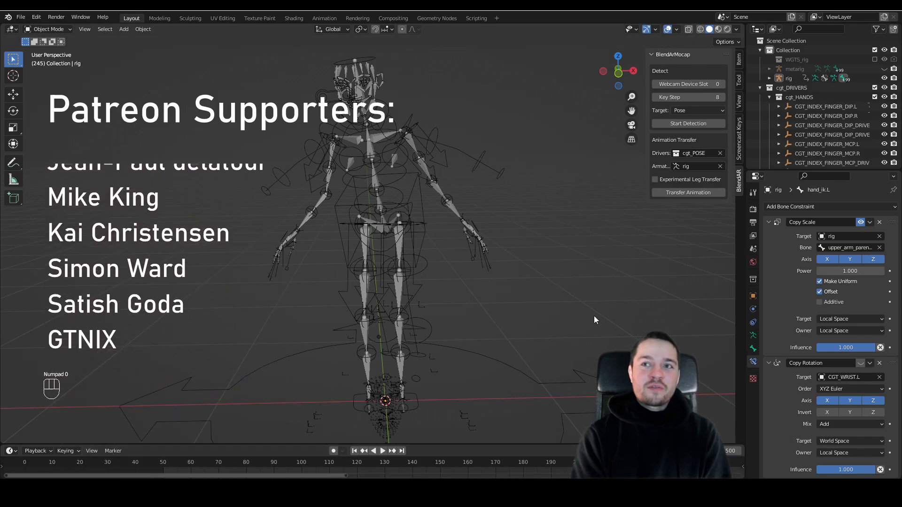
Play the combined hand, face and body motion capture animation from the camera view.
{"action": "key", "text": "space"}
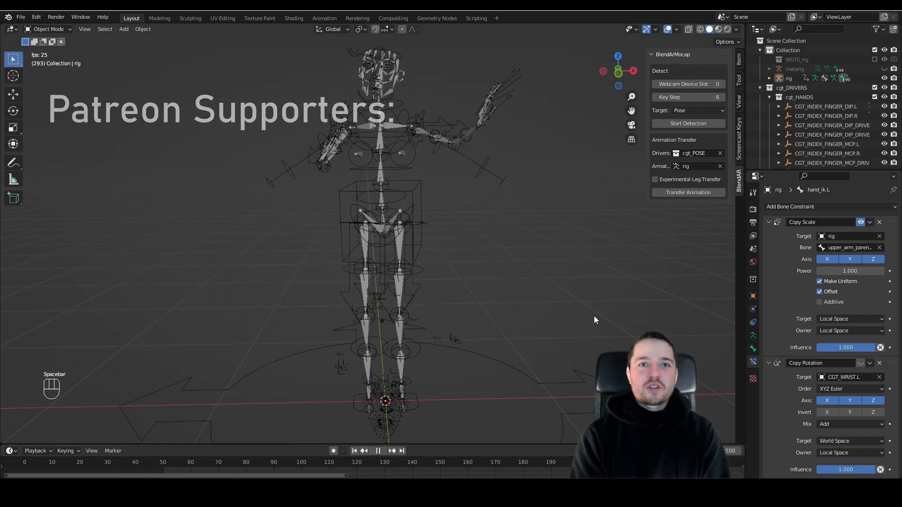